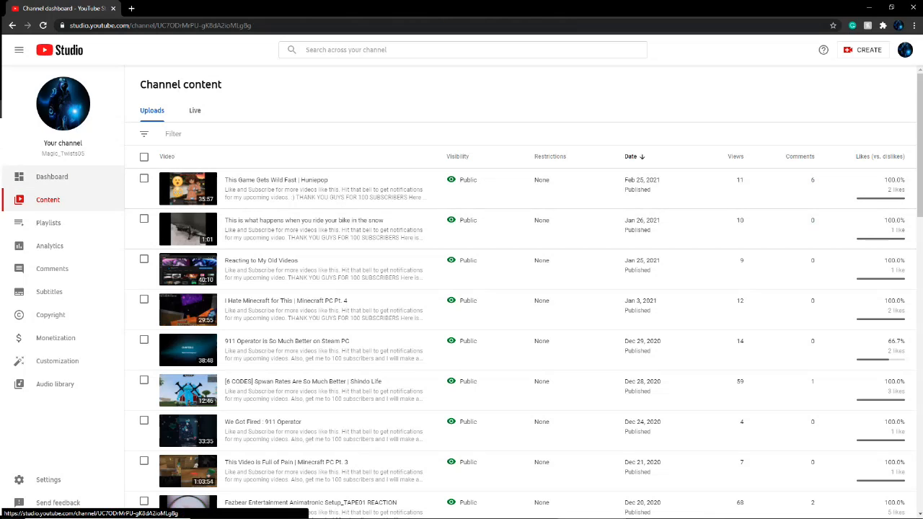
{"action": "left_click", "coordinate": [52, 177]}
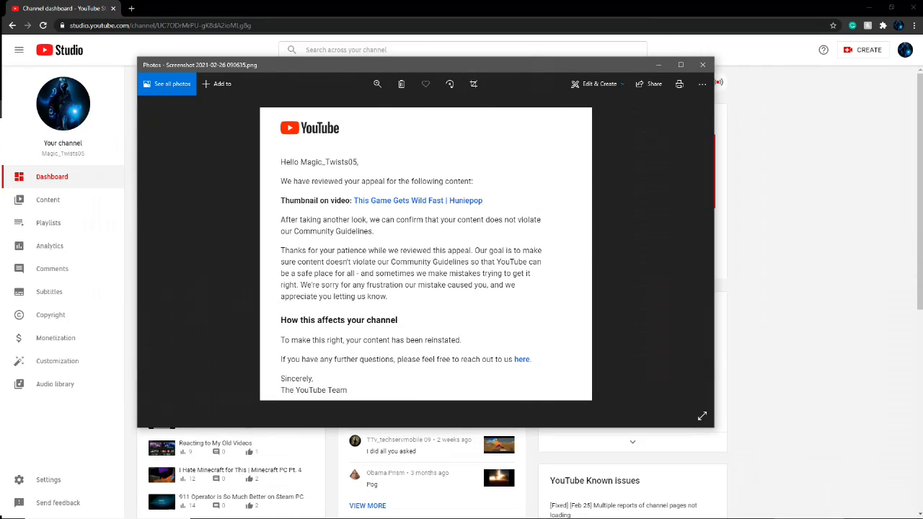
Move the Photos window with the appeal-approval email over the dashboard's right side
{"action": "left_click_drag", "start_coordinate": [425, 64], "coordinate": [584, 149]}
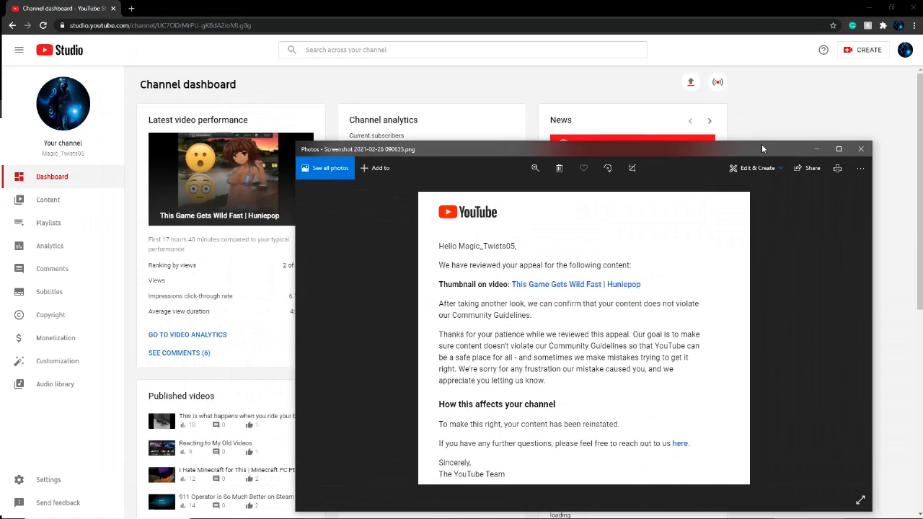